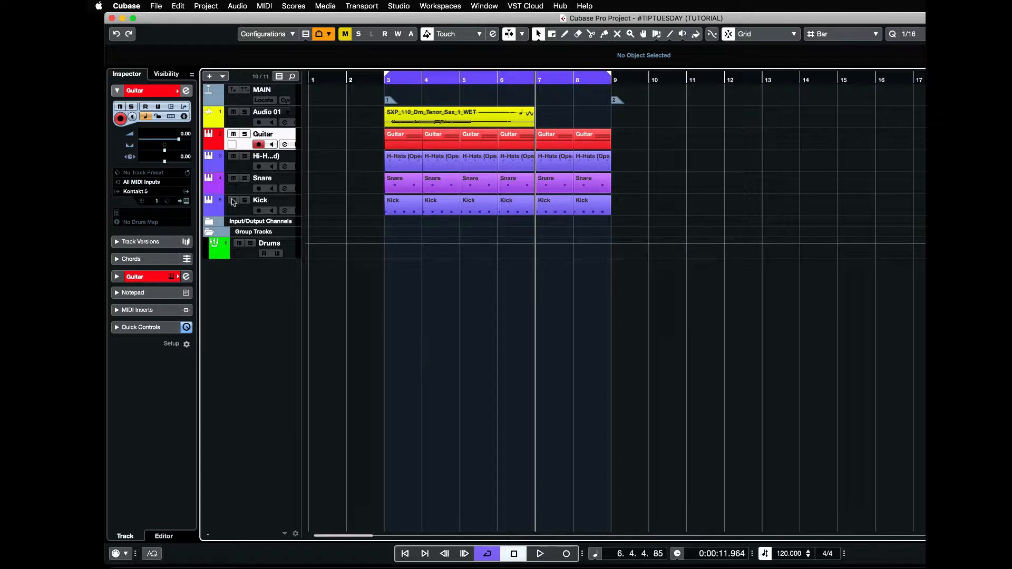
Bring up the Export Audio Mixdown dialog from the File menu
{"action": "left_click", "coordinate": [156, 6]}
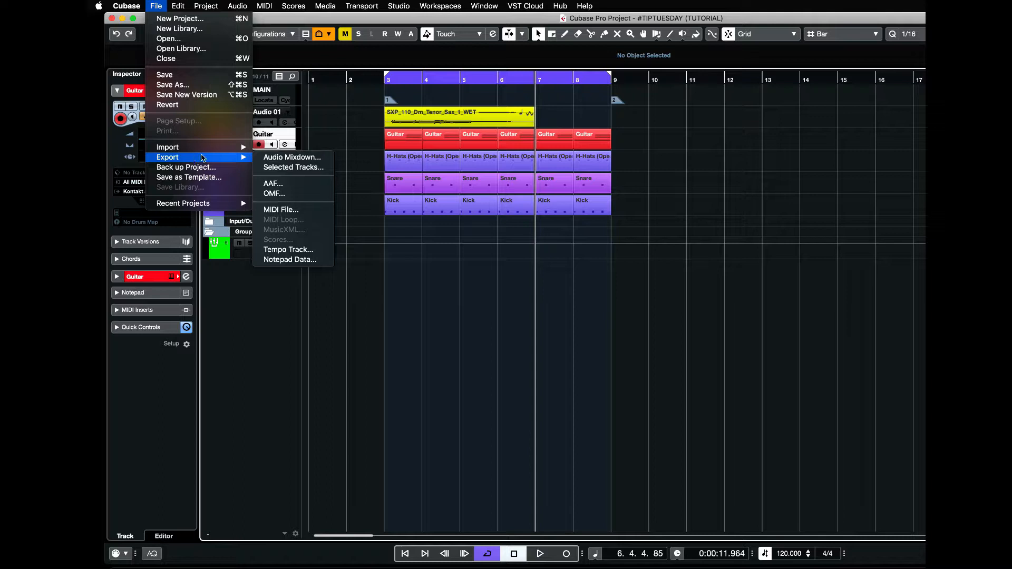
{"action": "left_click", "coordinate": [292, 157]}
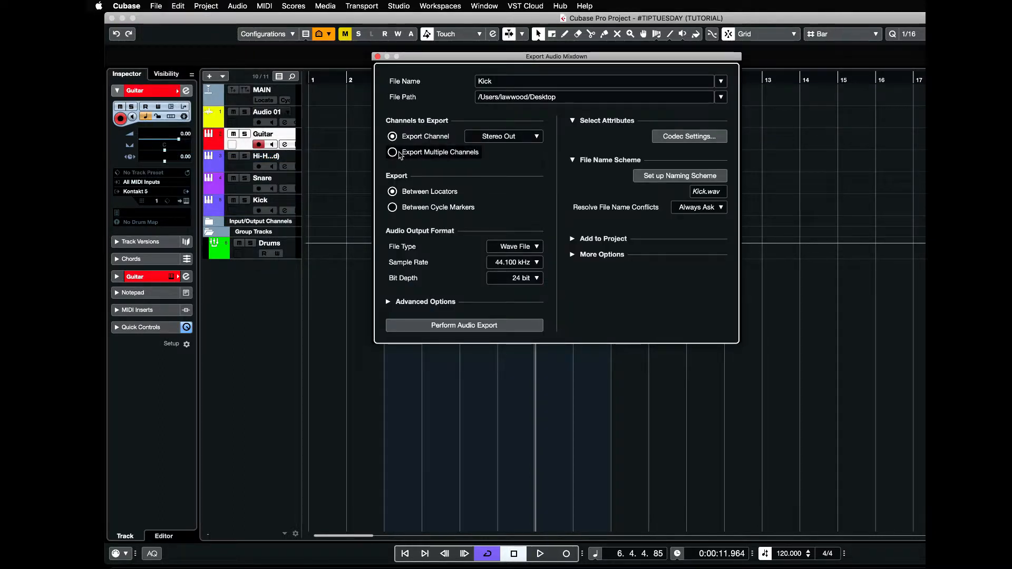
Switch to Export Multiple Channels and clear every group and instrument channel checkbox
{"action": "left_click", "coordinate": [392, 152]}
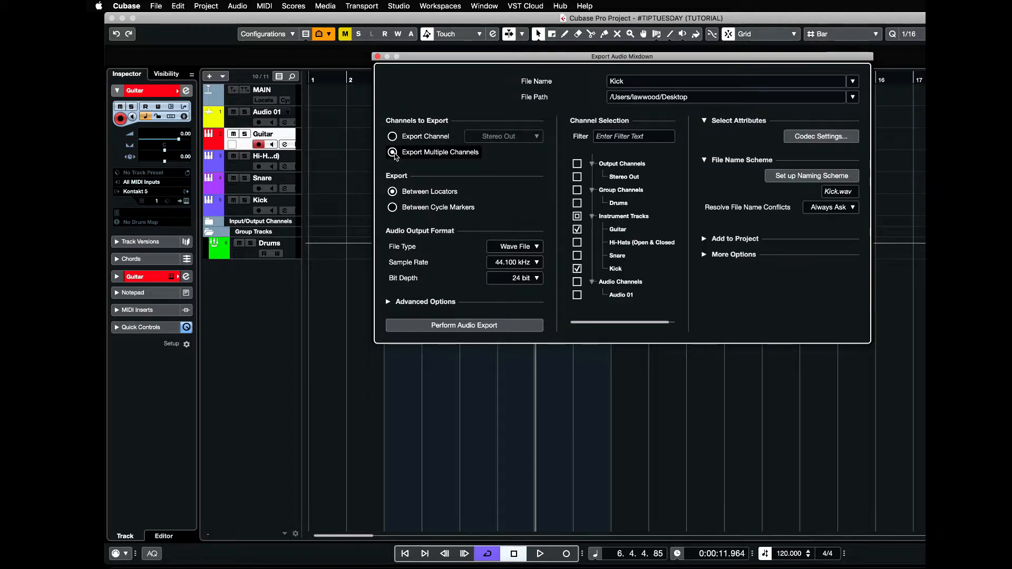
{"action": "left_click", "coordinate": [392, 152]}
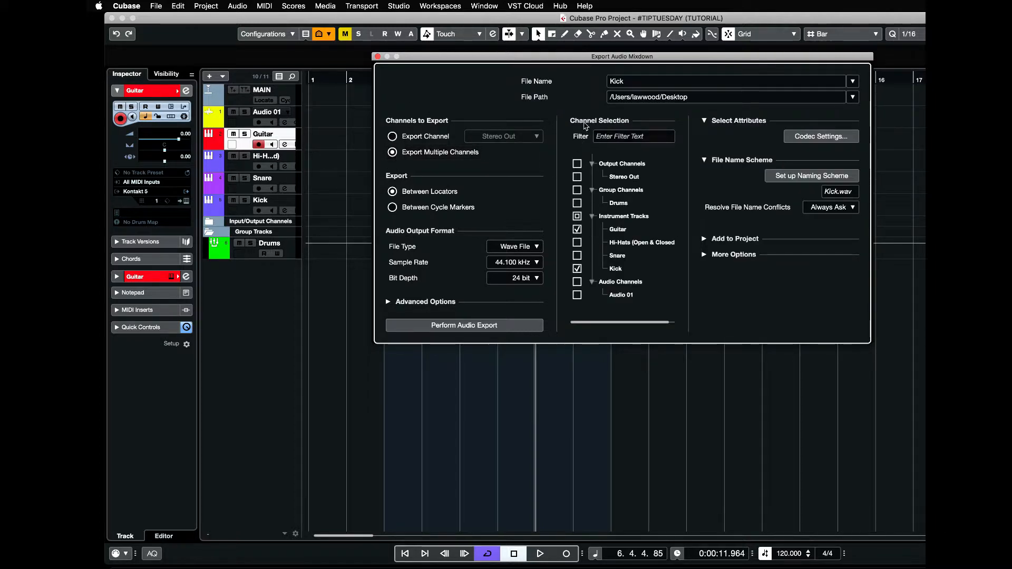
{"action": "mouse_move", "coordinate": [621, 199]}
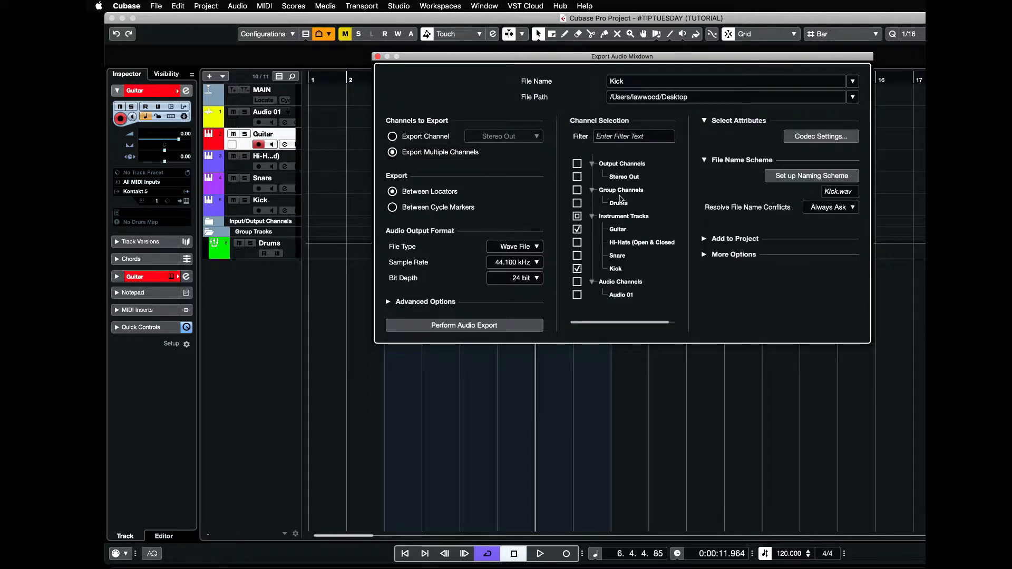
{"action": "mouse_move", "coordinate": [642, 261]}
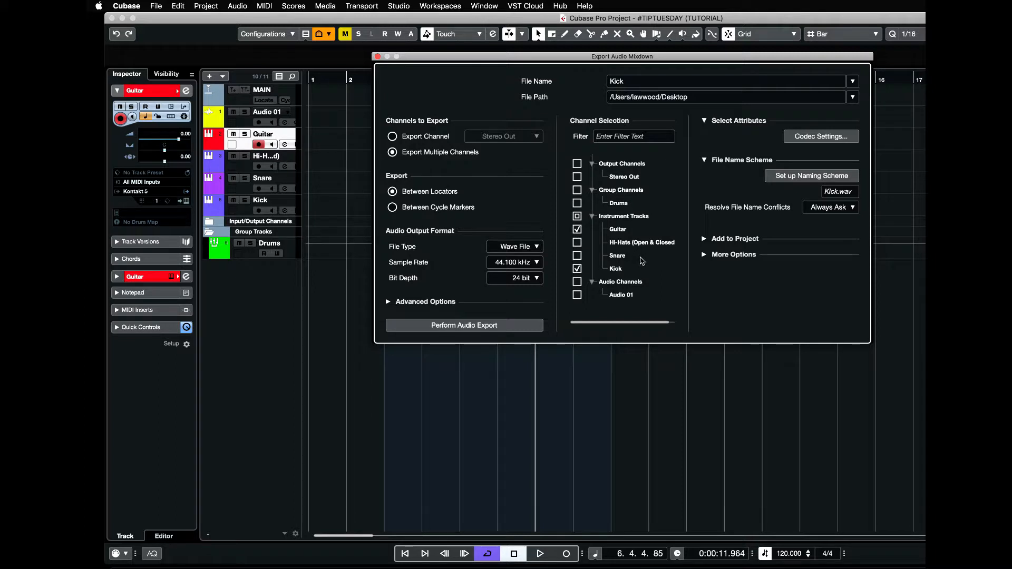
{"action": "mouse_move", "coordinate": [579, 194]}
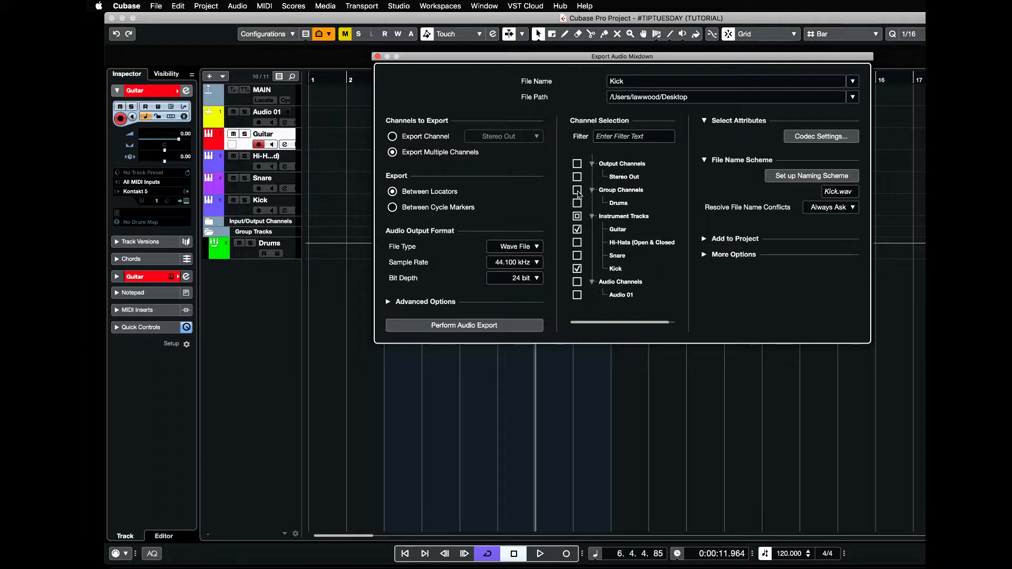
{"action": "left_click", "coordinate": [576, 216]}
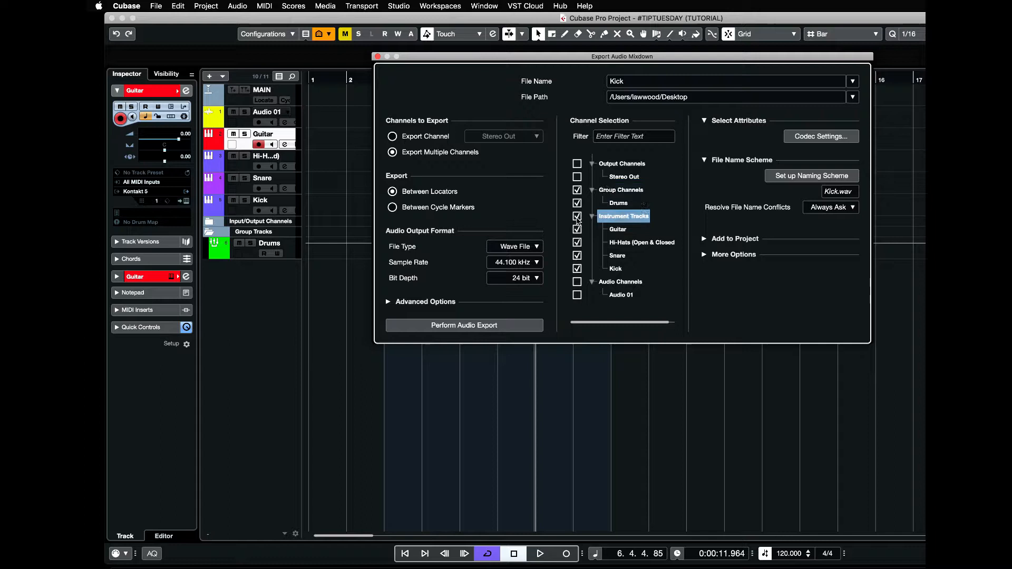
{"action": "left_click", "coordinate": [577, 216]}
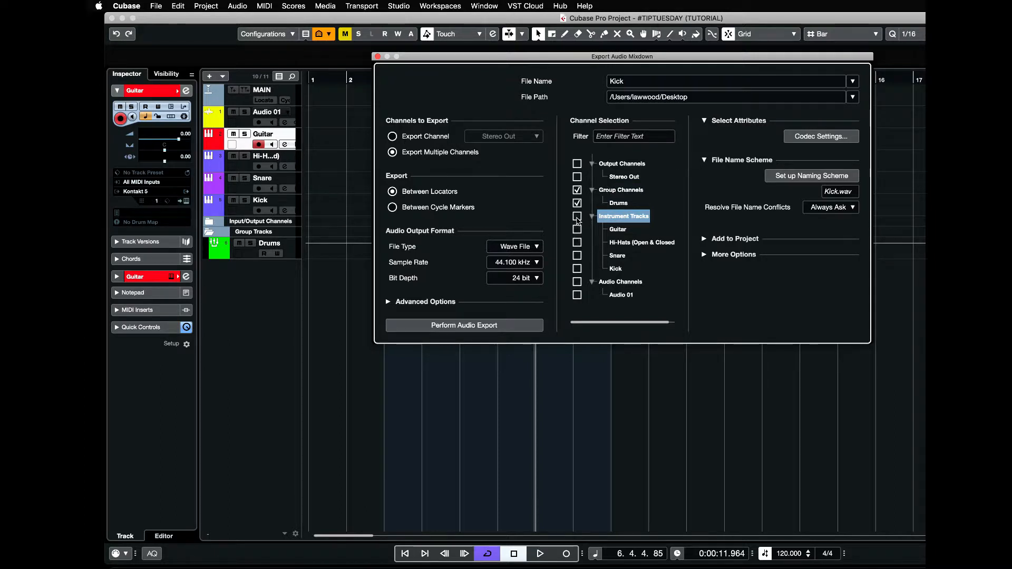
{"action": "left_click", "coordinate": [577, 216]}
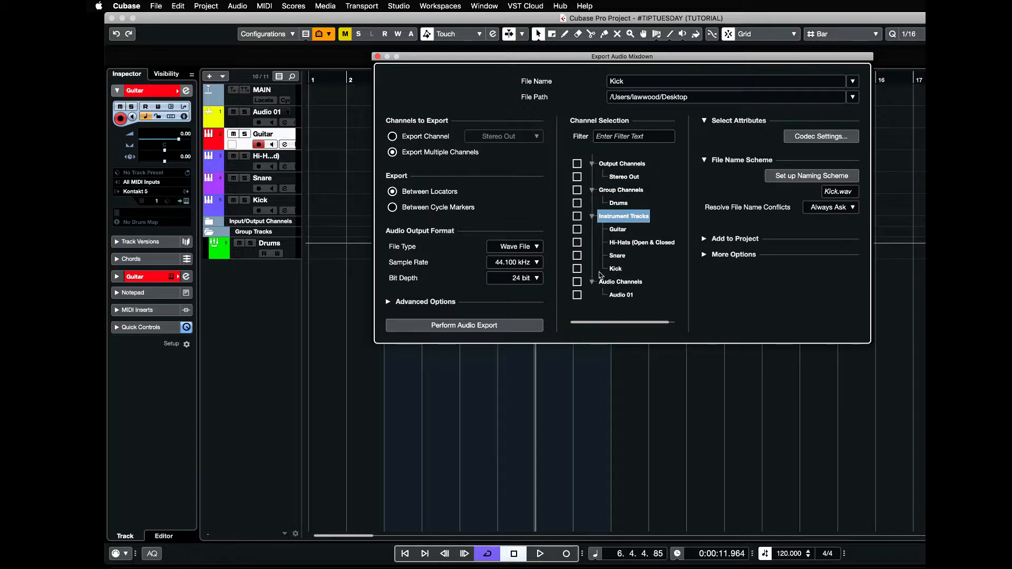
Include only the Kick and Guitar instrument tracks in the export
{"action": "left_click", "coordinate": [576, 269]}
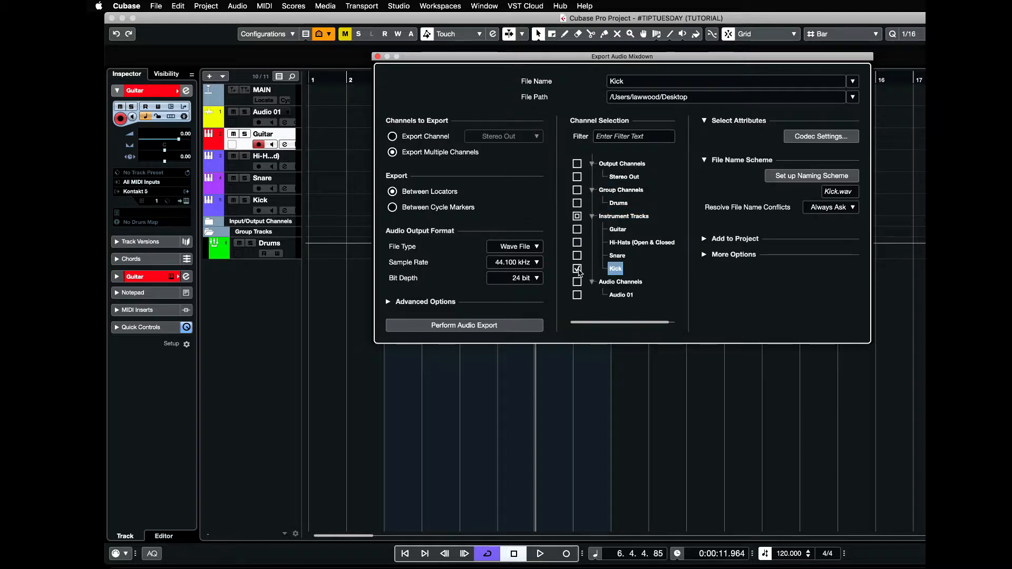
{"action": "left_click", "coordinate": [577, 229]}
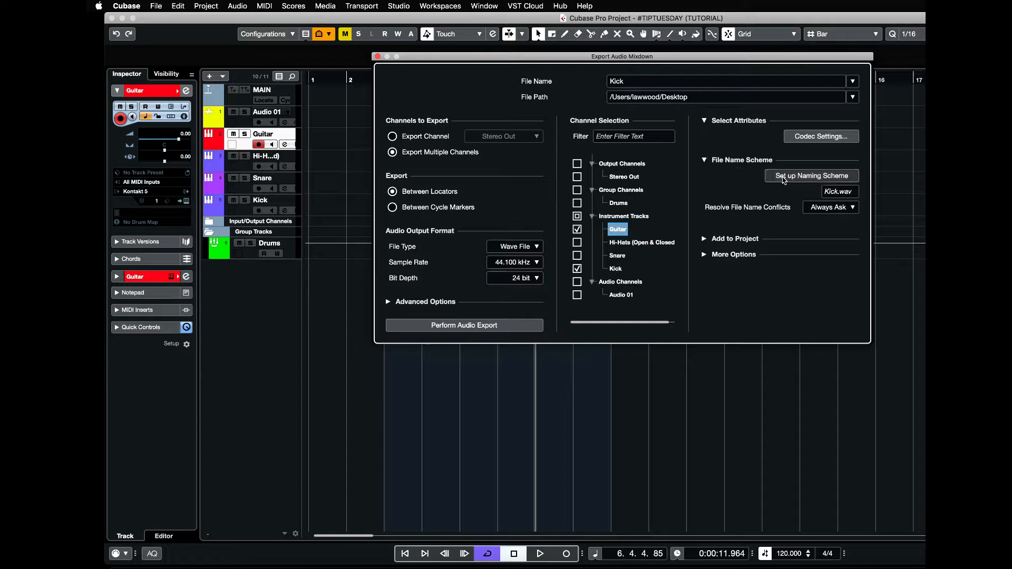
Add Channel Type and Channel Name attributes to the STEMS naming scheme and confirm it
{"action": "left_click", "coordinate": [812, 176]}
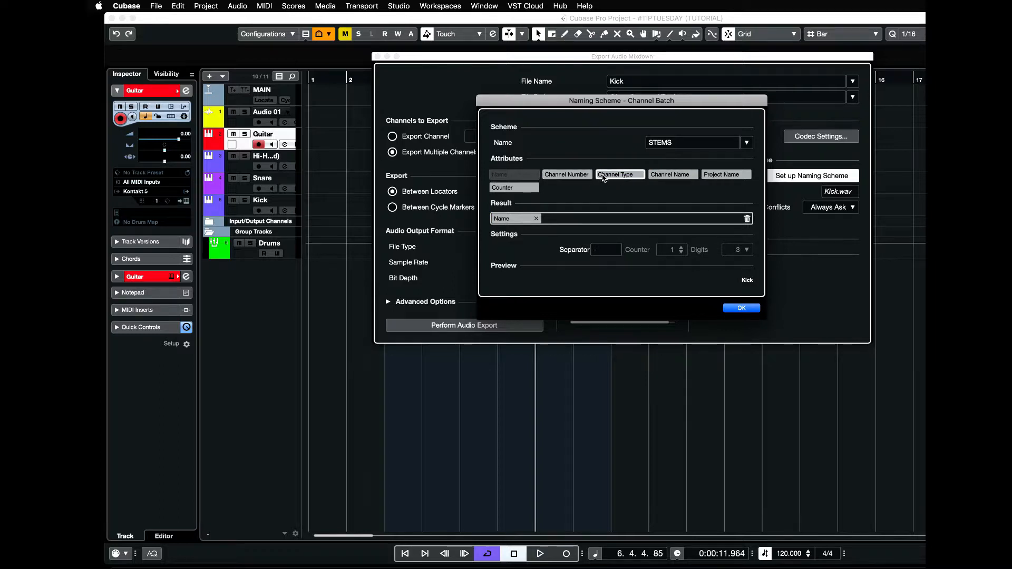
{"action": "left_click", "coordinate": [618, 174]}
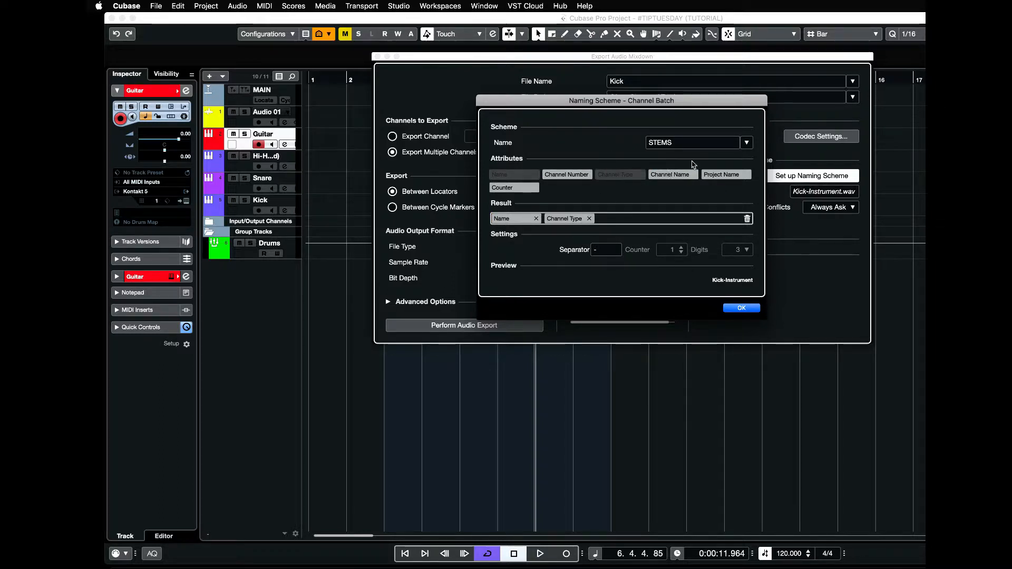
{"action": "left_click", "coordinate": [670, 174]}
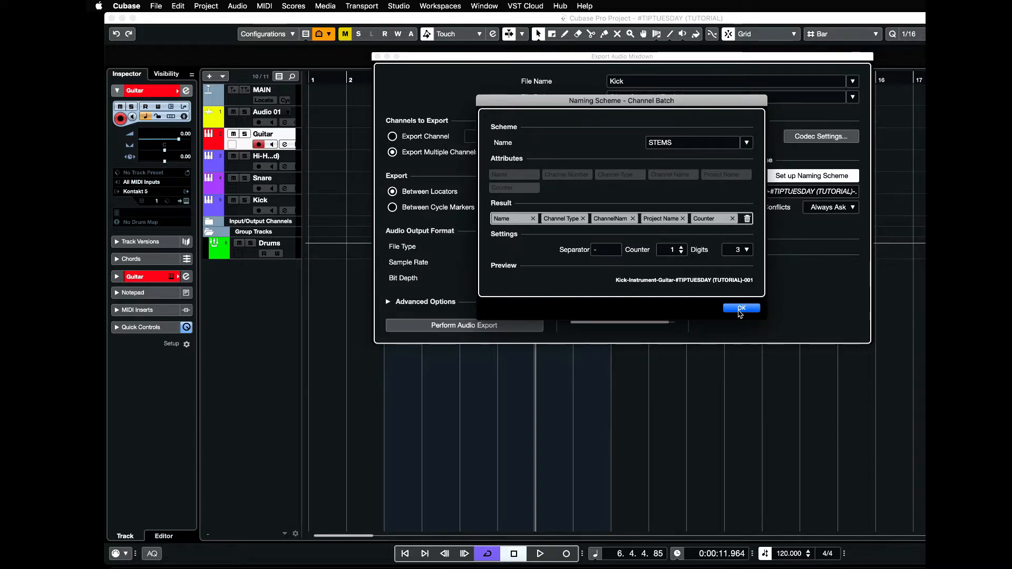
{"action": "left_click", "coordinate": [741, 309]}
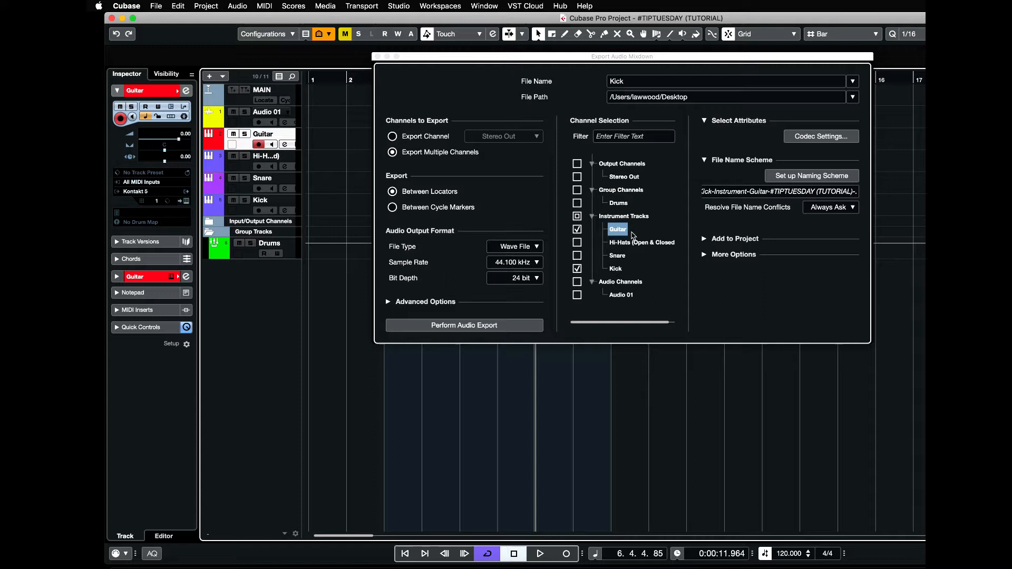
{"action": "mouse_move", "coordinate": [617, 251]}
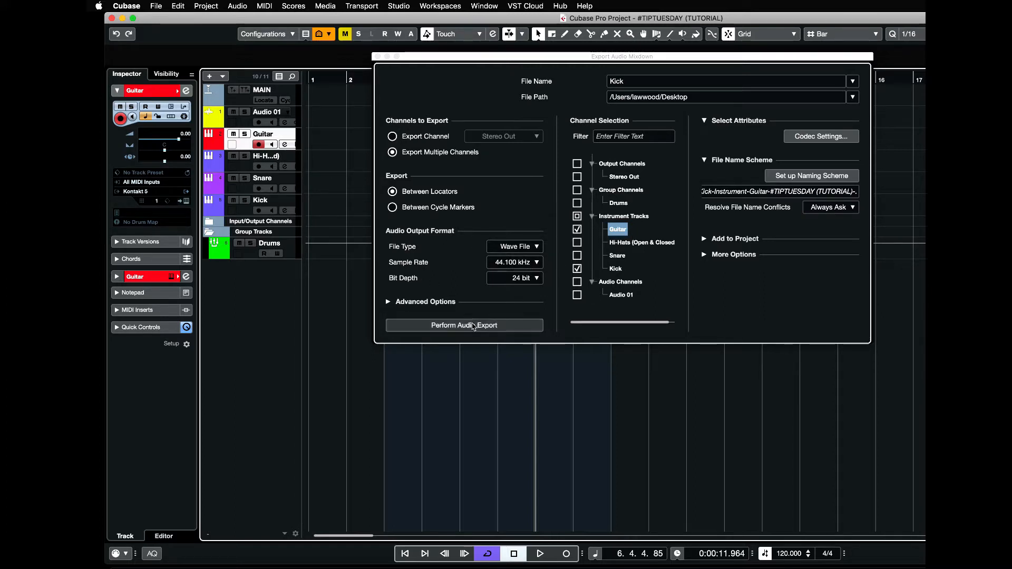
Start Perform Audio Export to render the Kick and Guitar stems as WAV files
{"action": "left_click", "coordinate": [464, 326]}
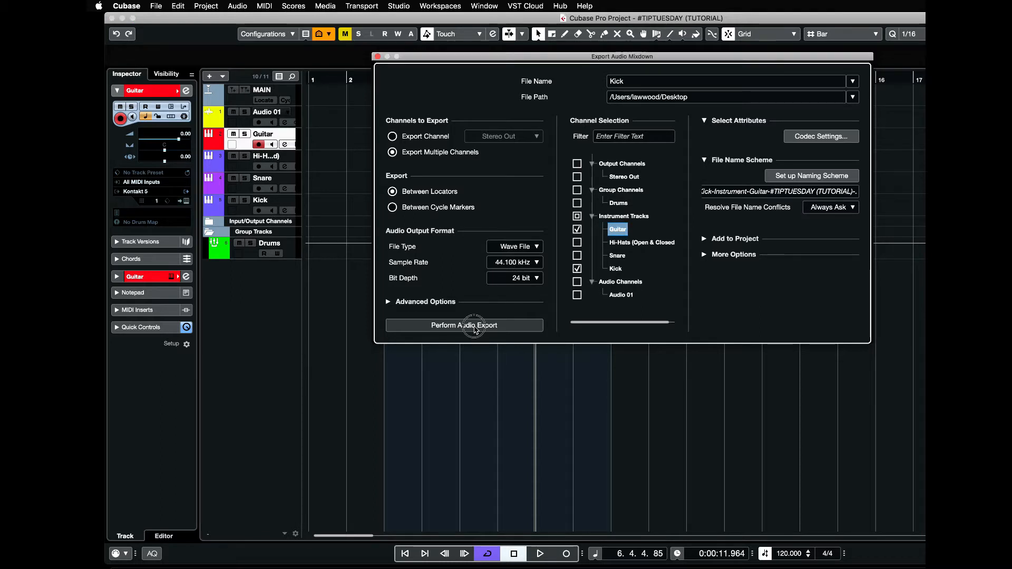
{"action": "left_click", "coordinate": [464, 325]}
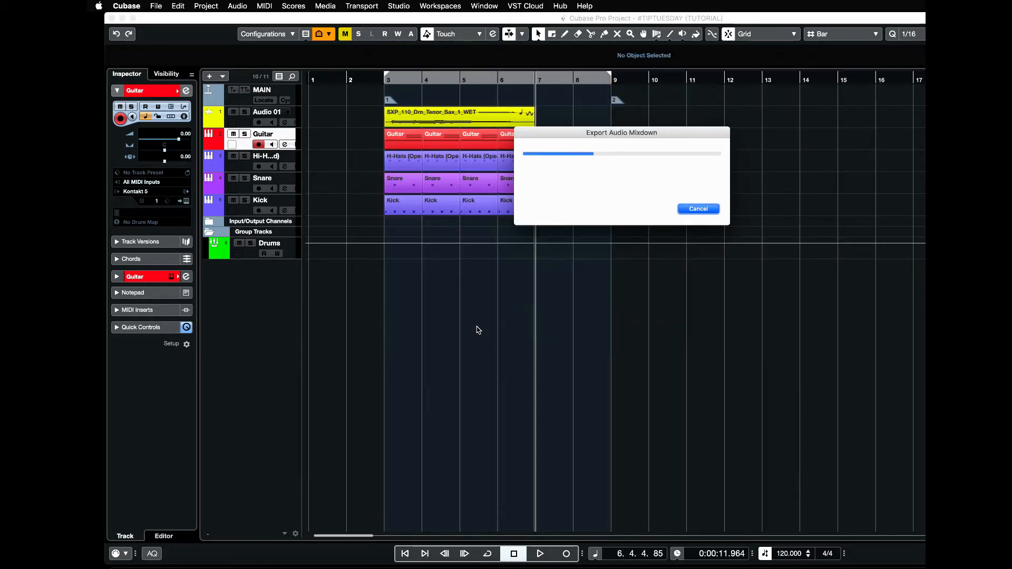